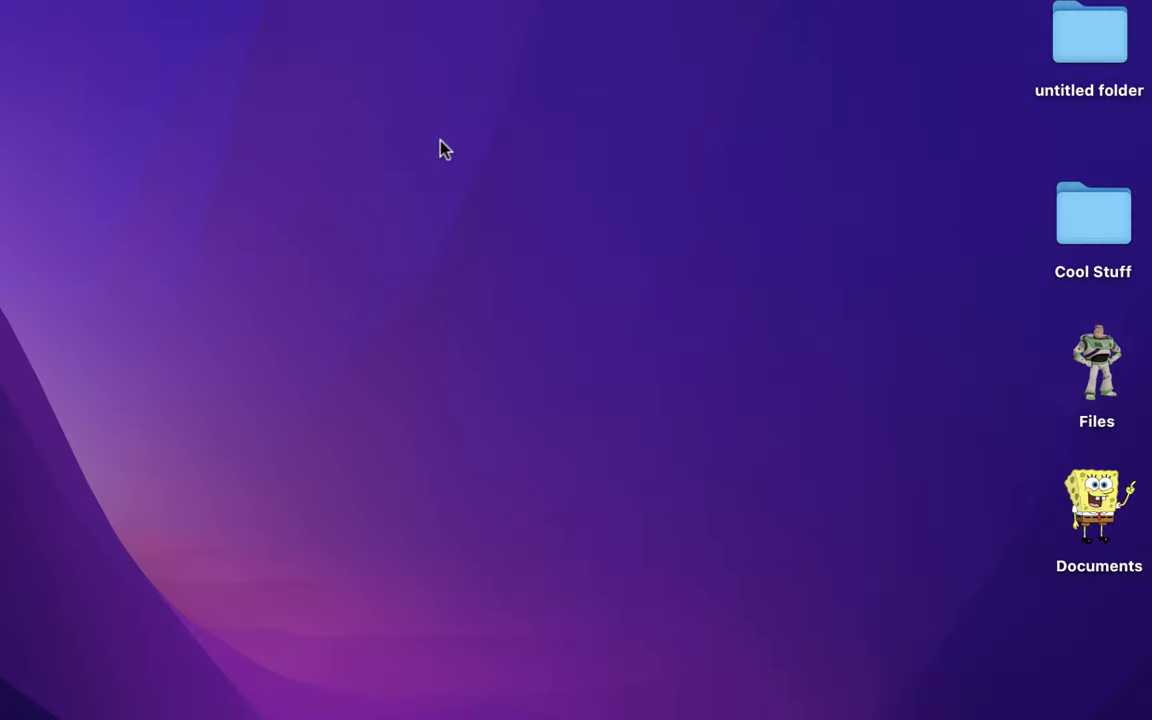
Step: Launch Safari and search Google for 'baby yoda' from the address bar
click(132, 692)
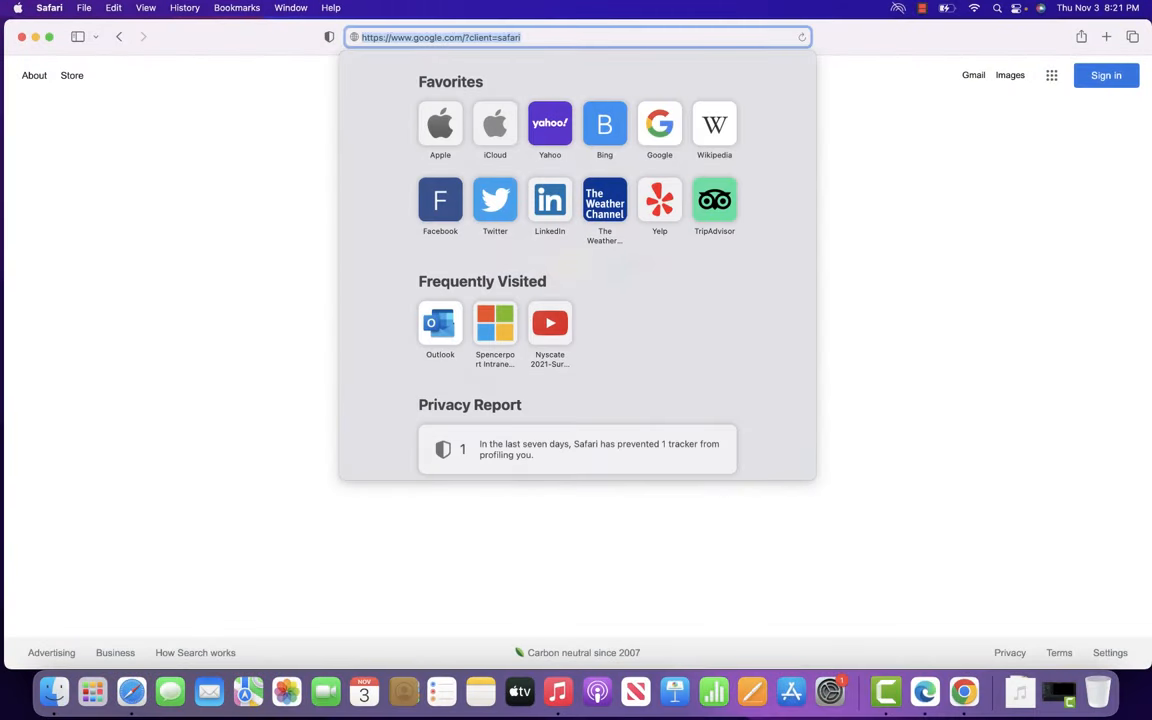
text(baby yoda)
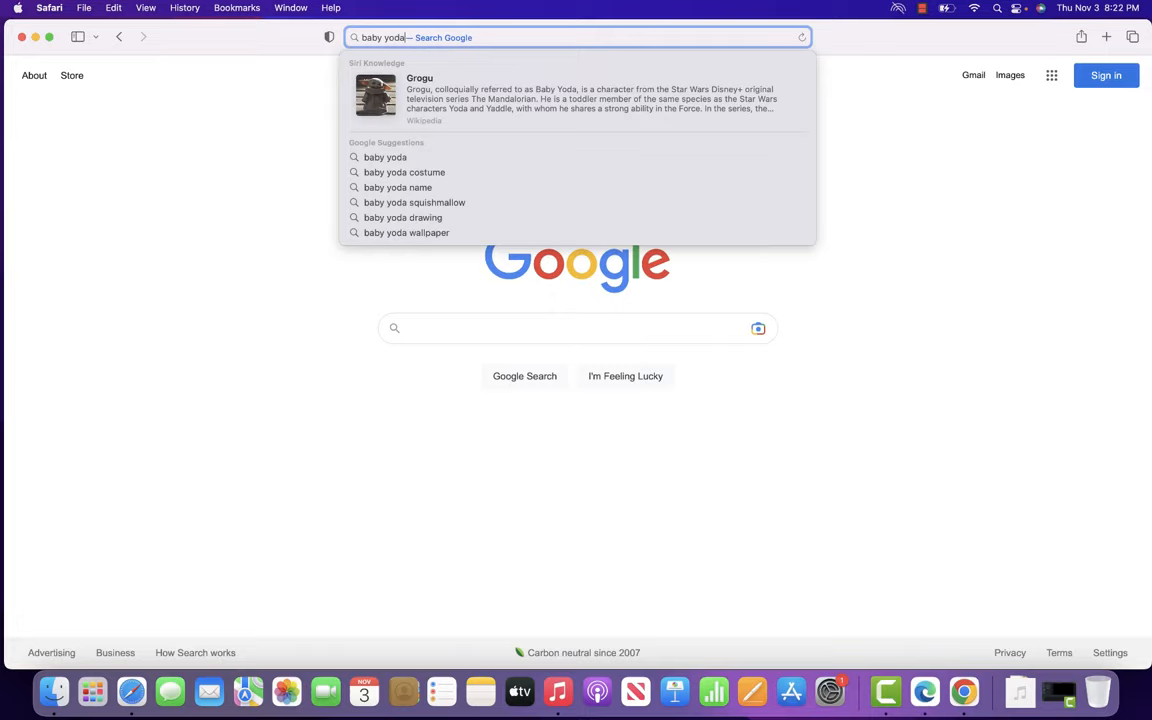
key(Return)
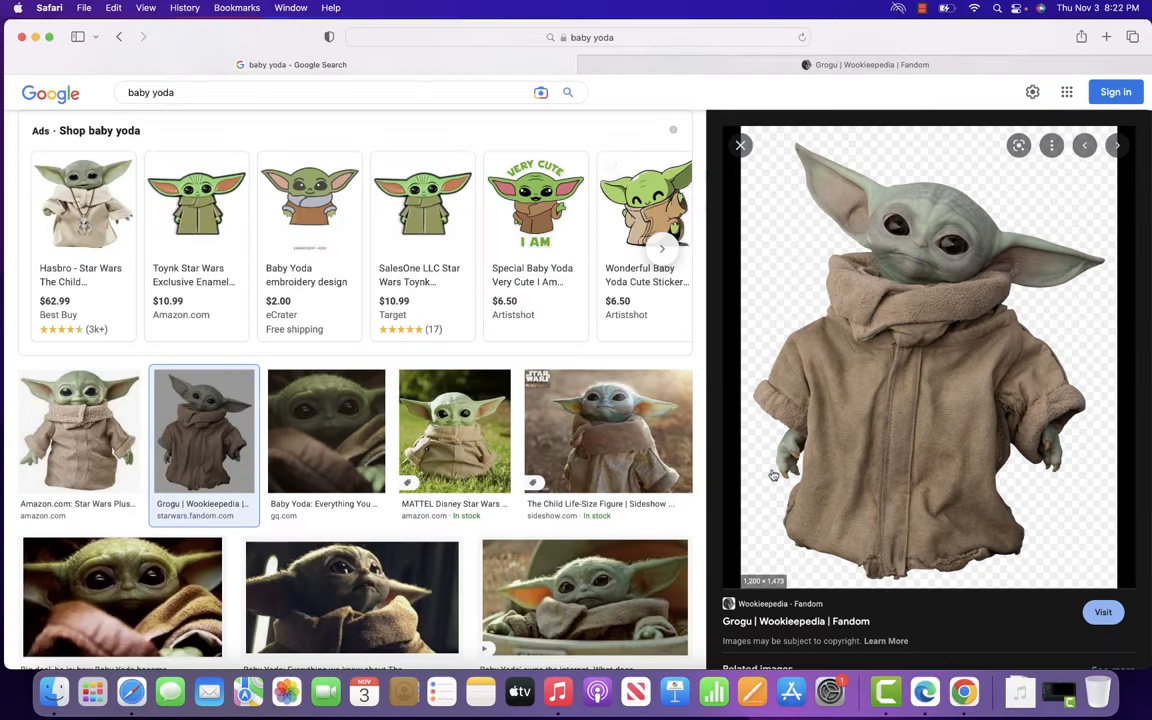
mouse_move(836, 344)
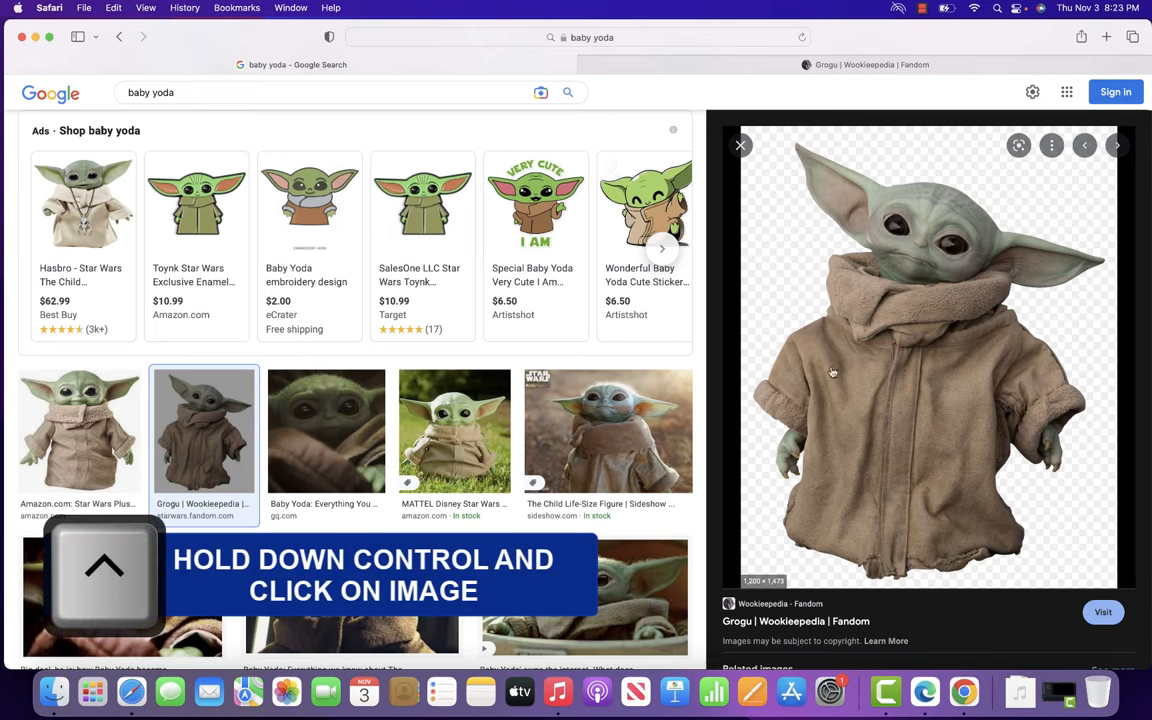
Step: Bring up the context menu on the large Grogu preview image to copy it
right_click(832, 372)
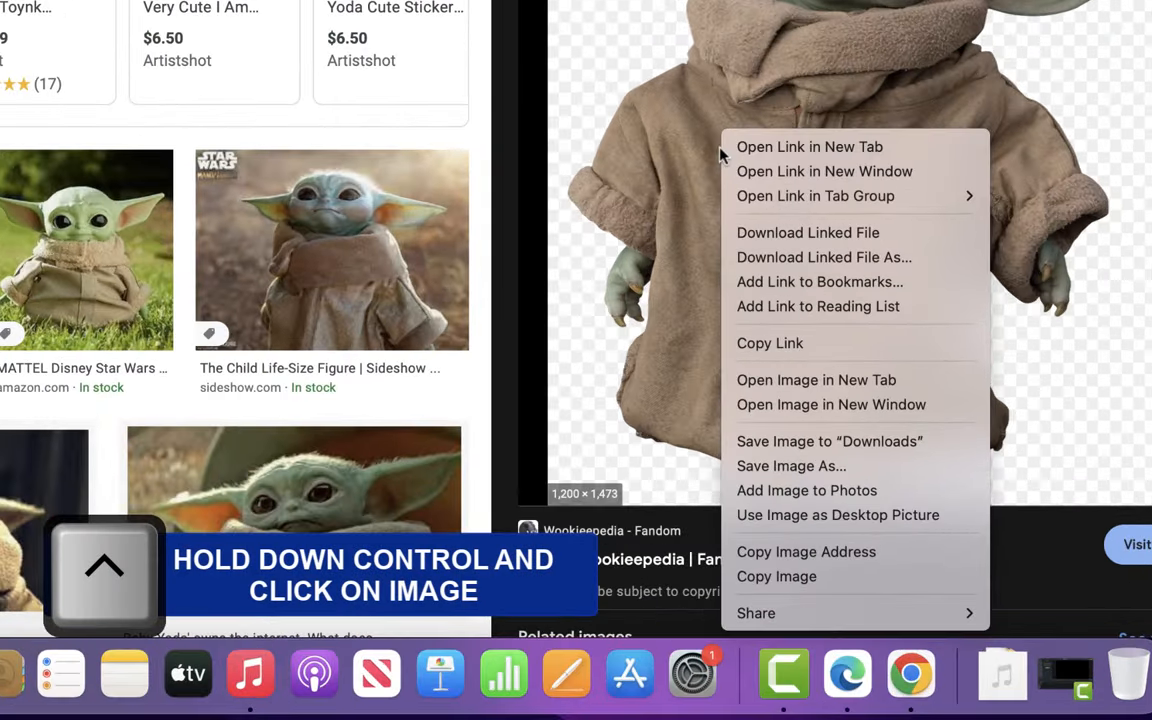
mouse_move(776, 576)
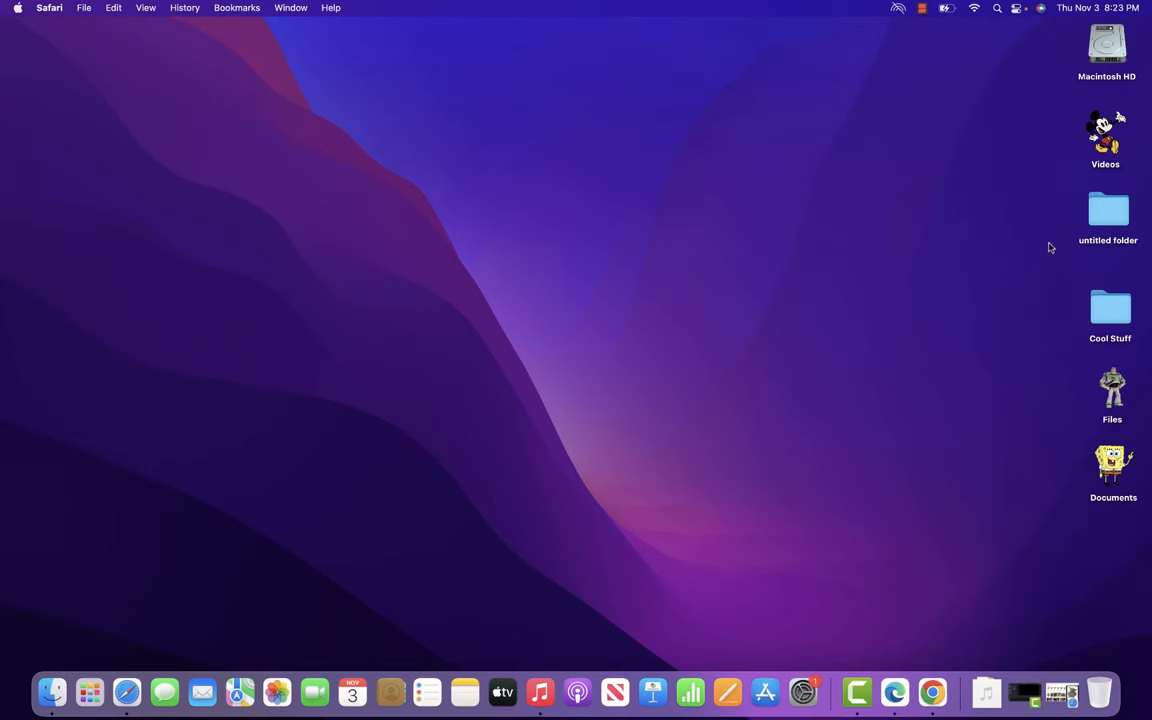
Step: Select 'untitled folder' on the desktop and show its Get Info window
click(1108, 210)
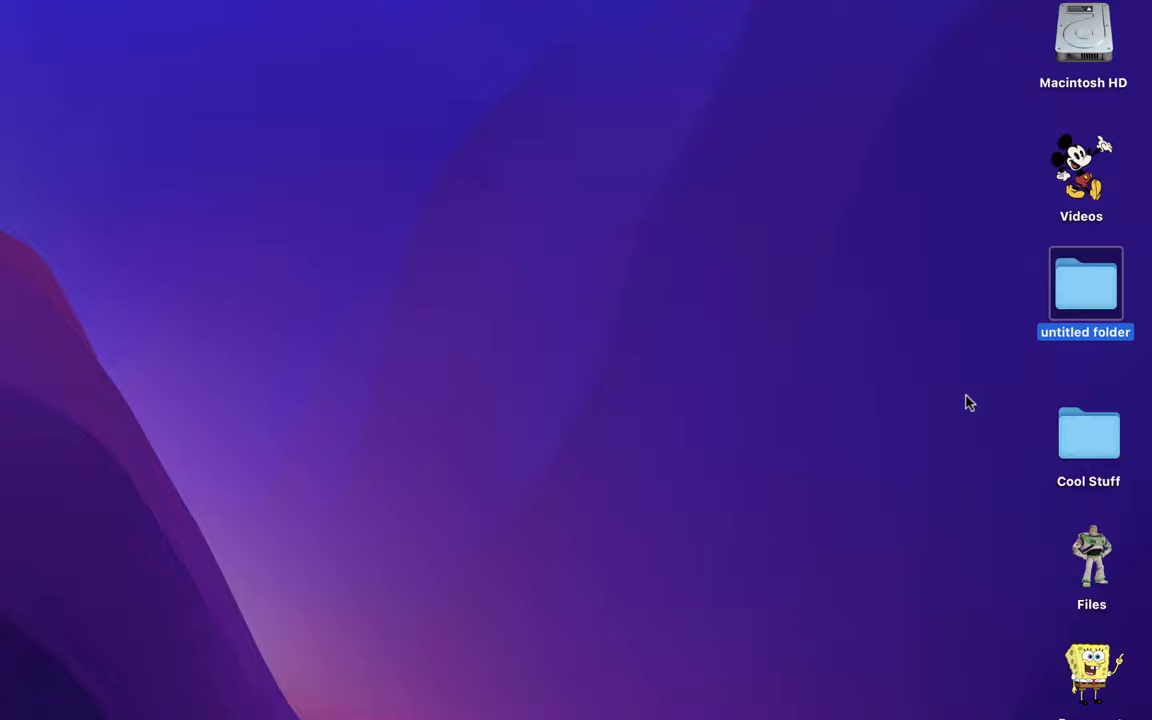
key(cmd+i)
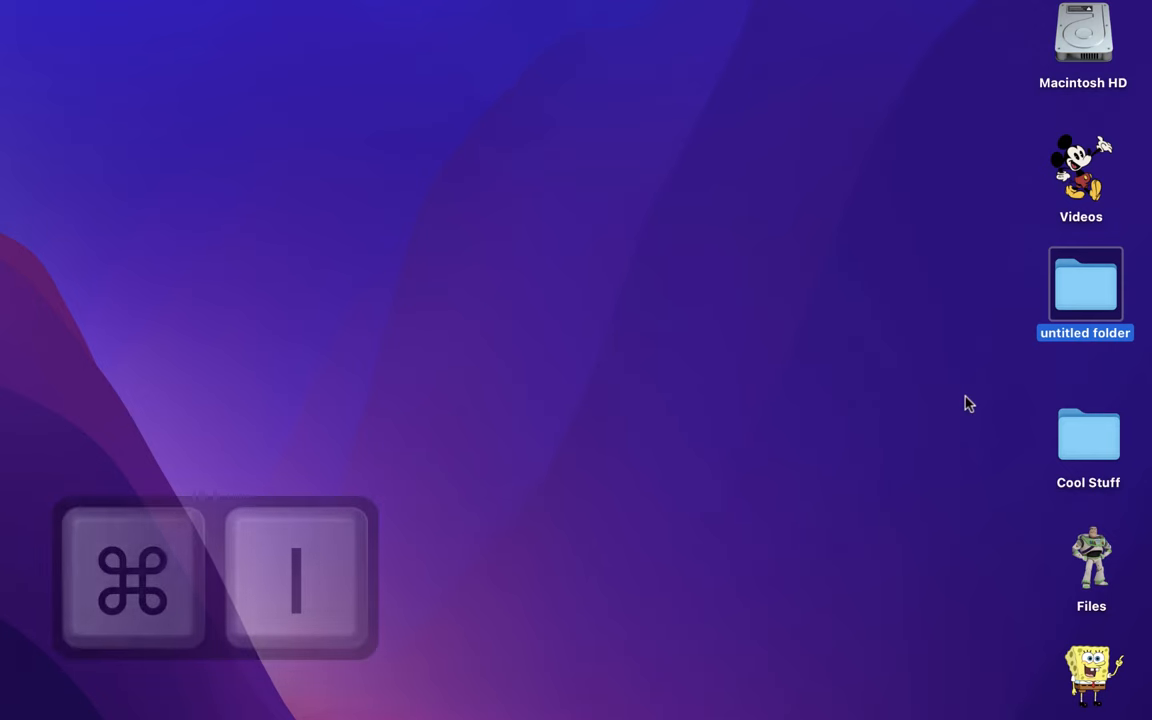
key(cmd+i)
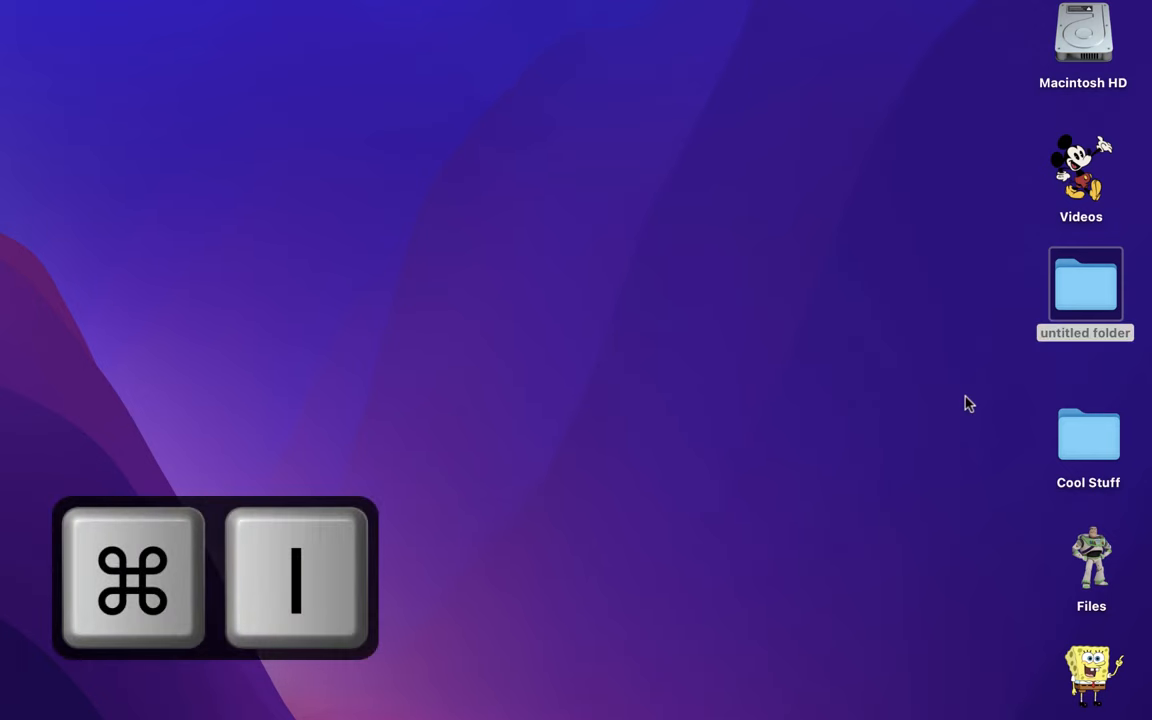
key(cmd+i)
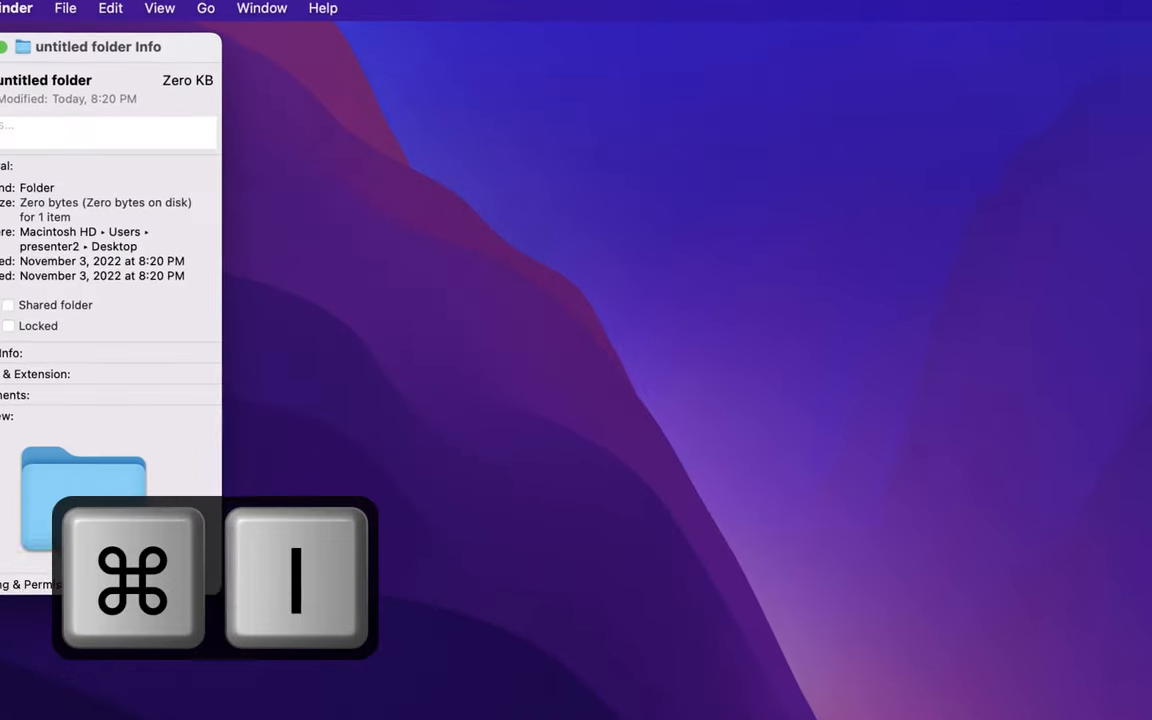
Step: Paste the copied Grogu image onto the folder's icon in the Info window
key(cmd+i)
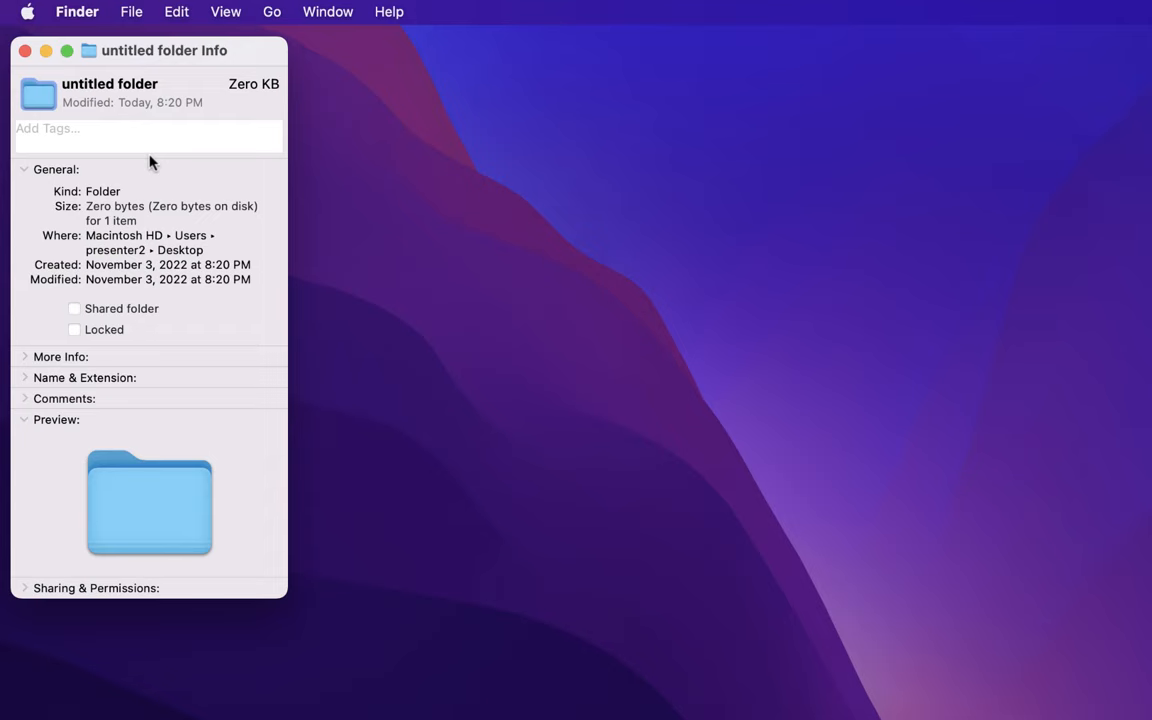
key(cmd+v)
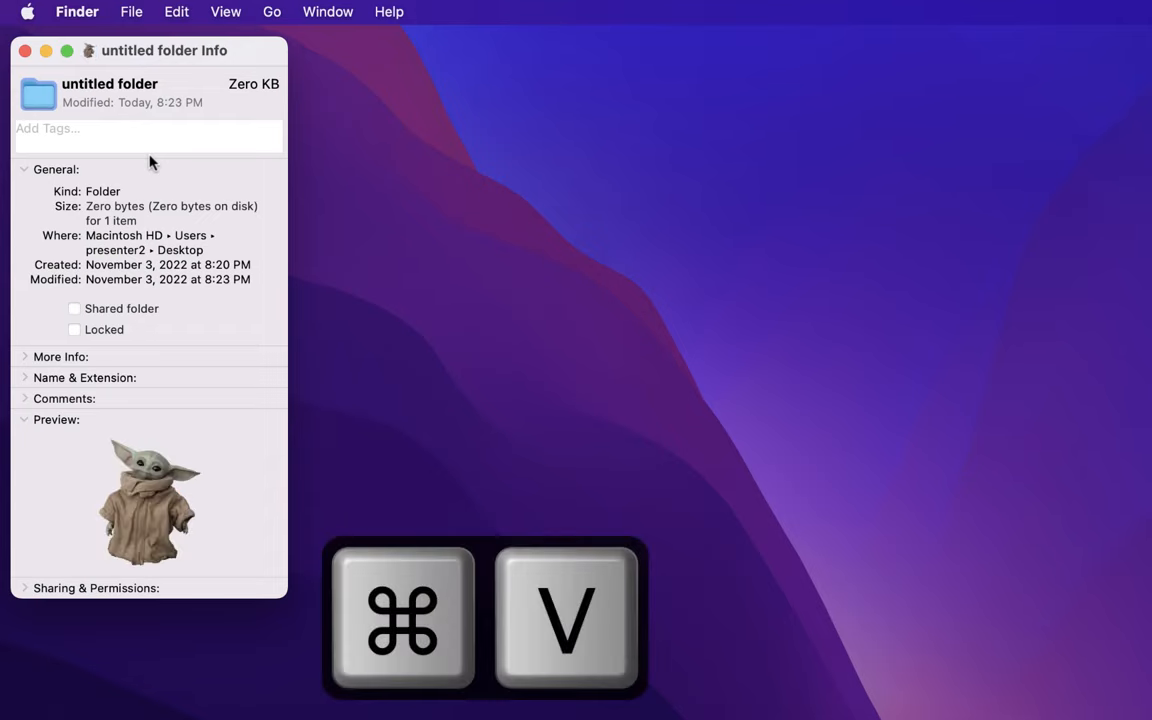
key(cmd+v)
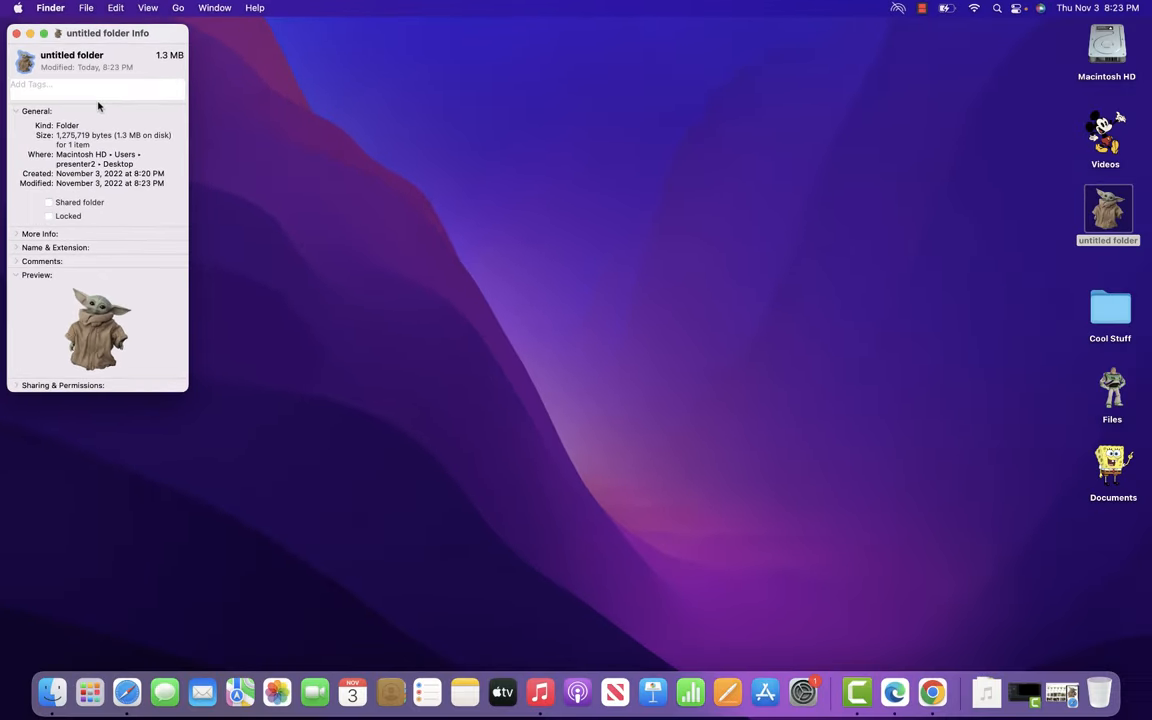
mouse_move(146, 326)
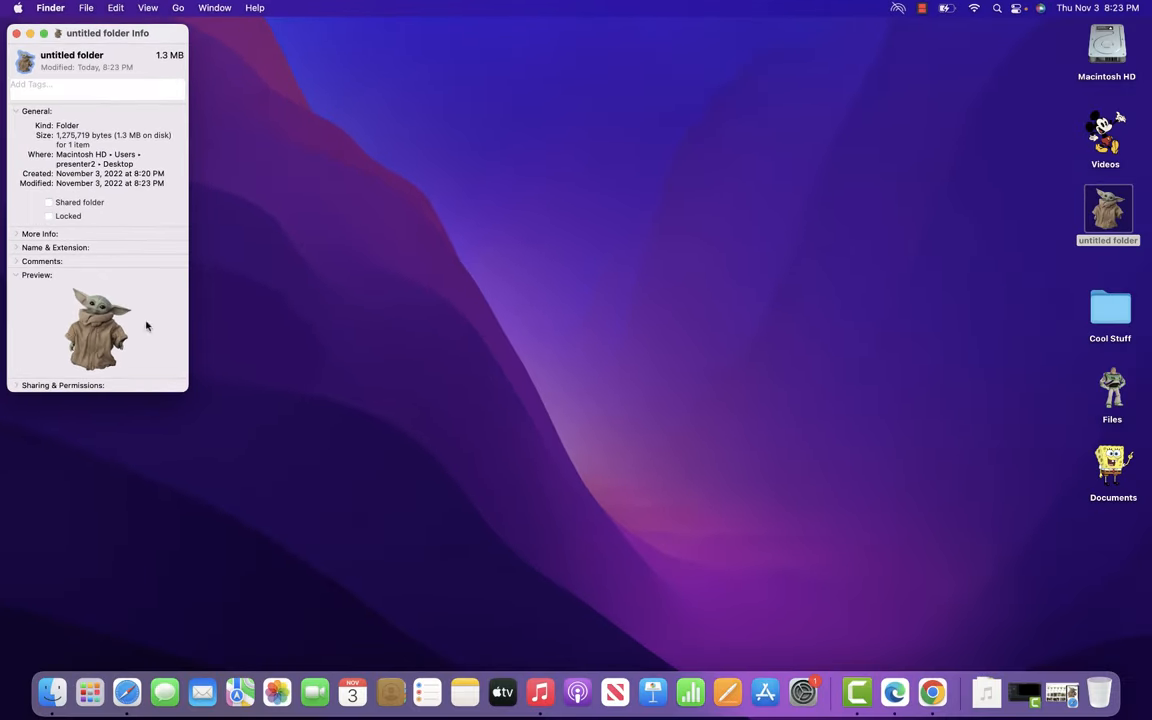
Step: Close the Info window, briefly check the empty folder, and leave it on the desktop
click(16, 32)
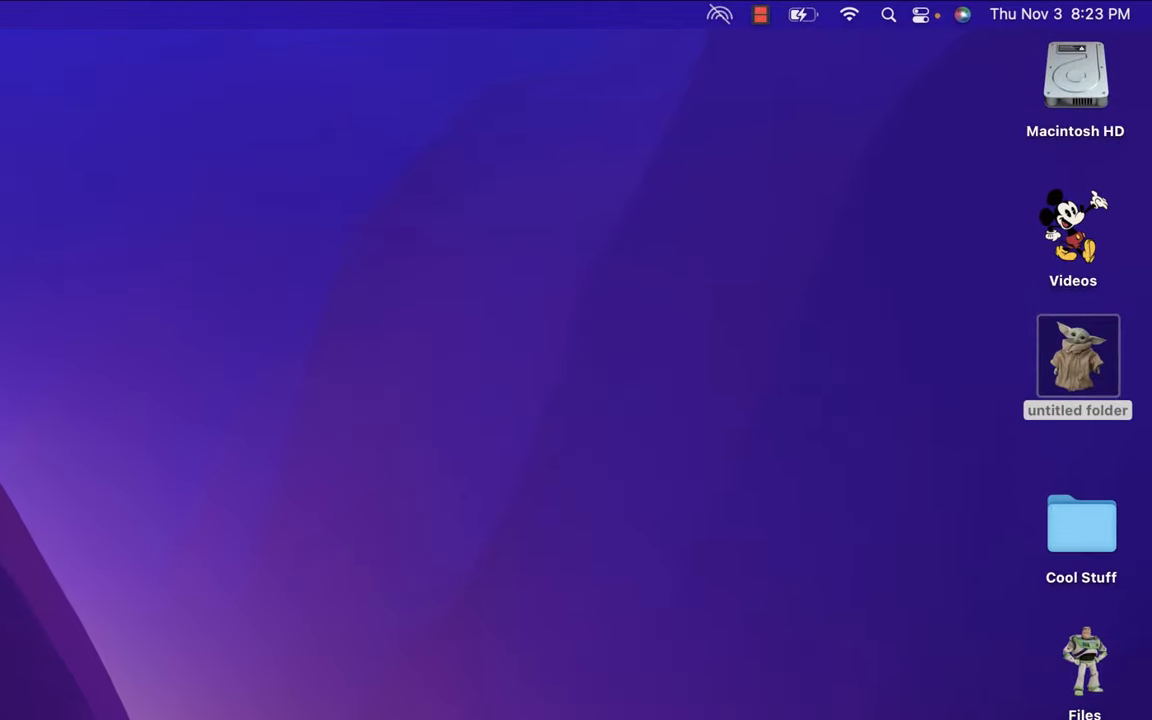
click(1076, 356)
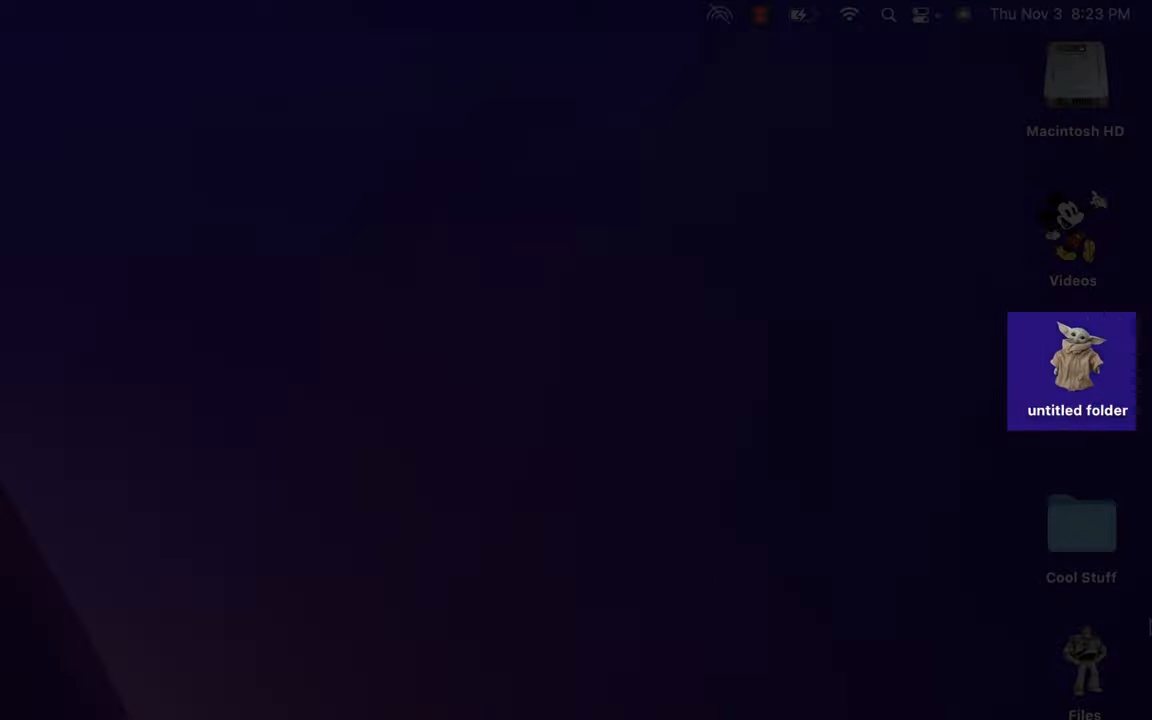
double_click(1072, 370)
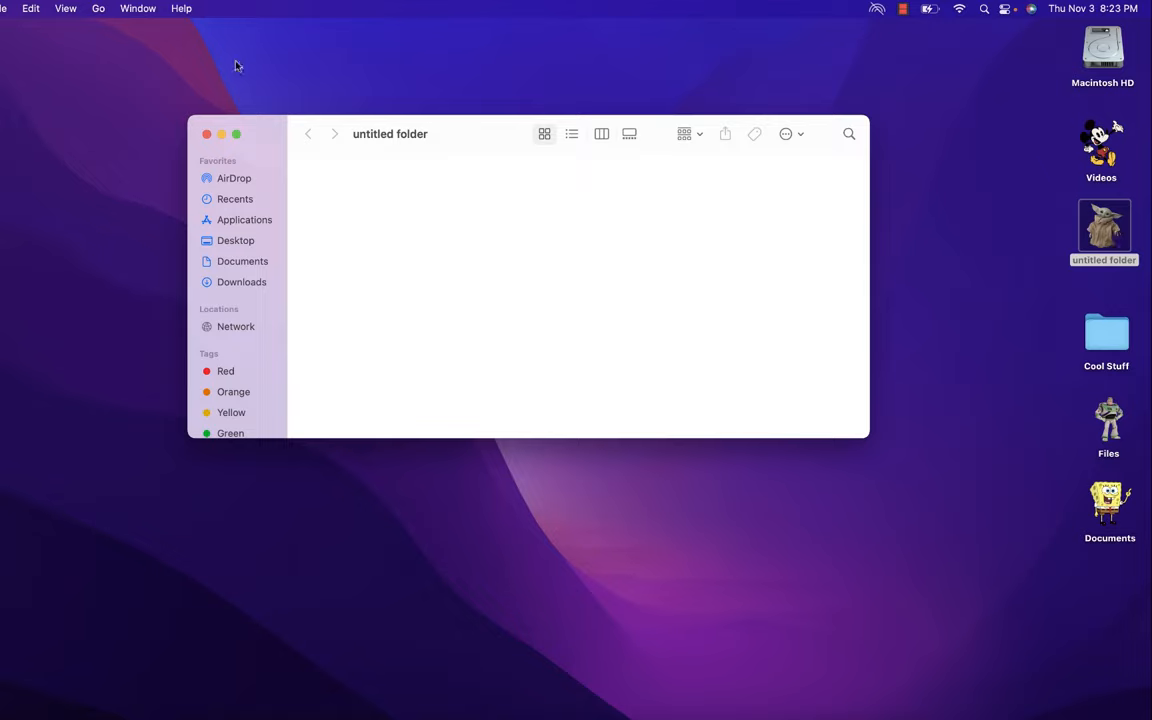
click(208, 134)
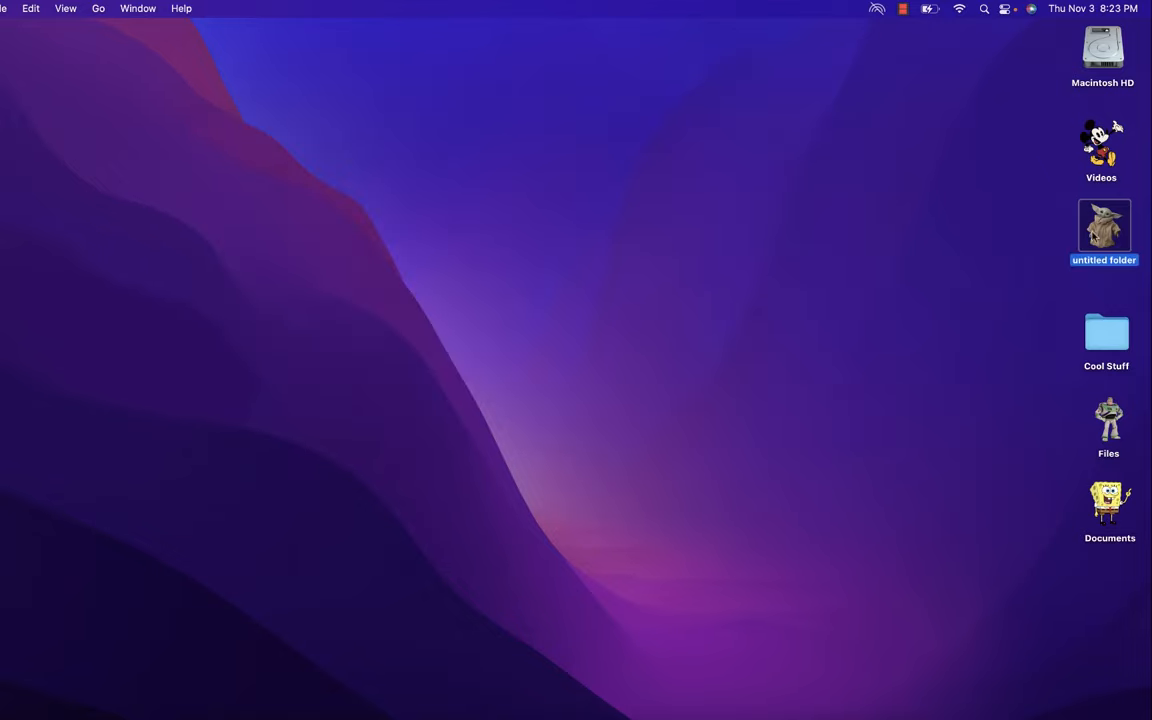